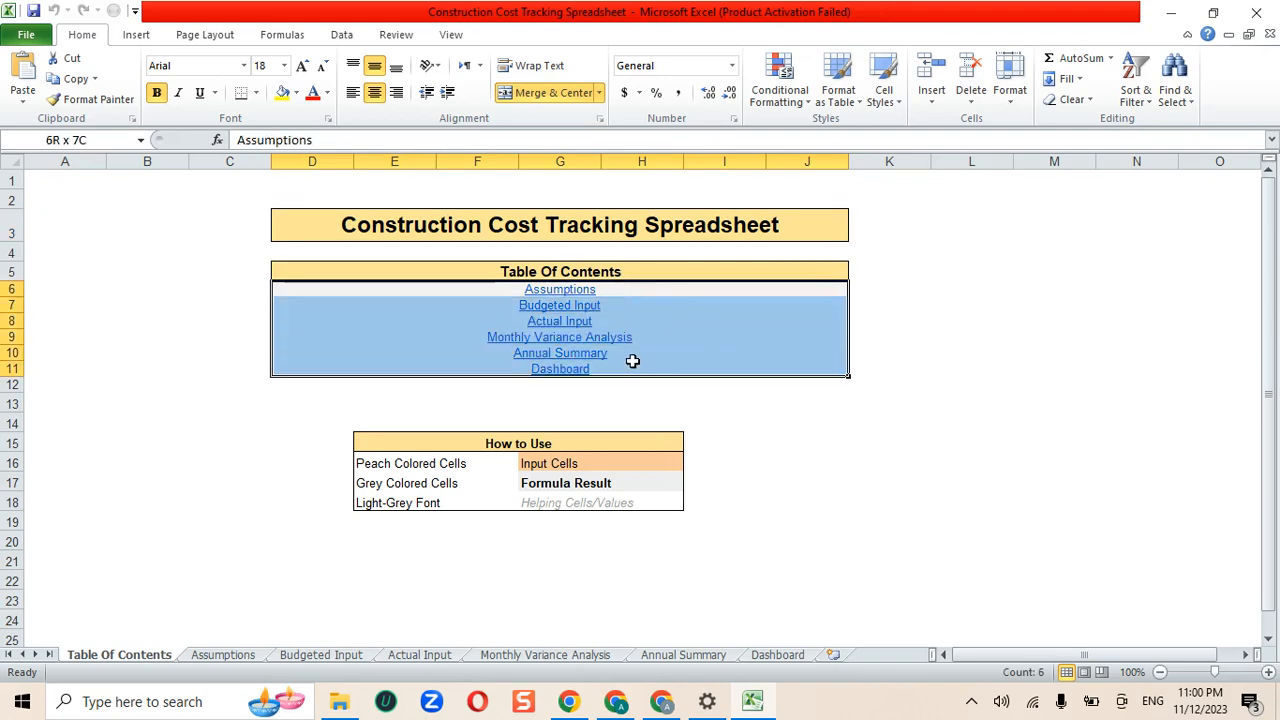
# Review the Assumptions sheet from Total Monthly Expenses down to the 2% percentage increase in cost.
pyautogui.click(222, 656)
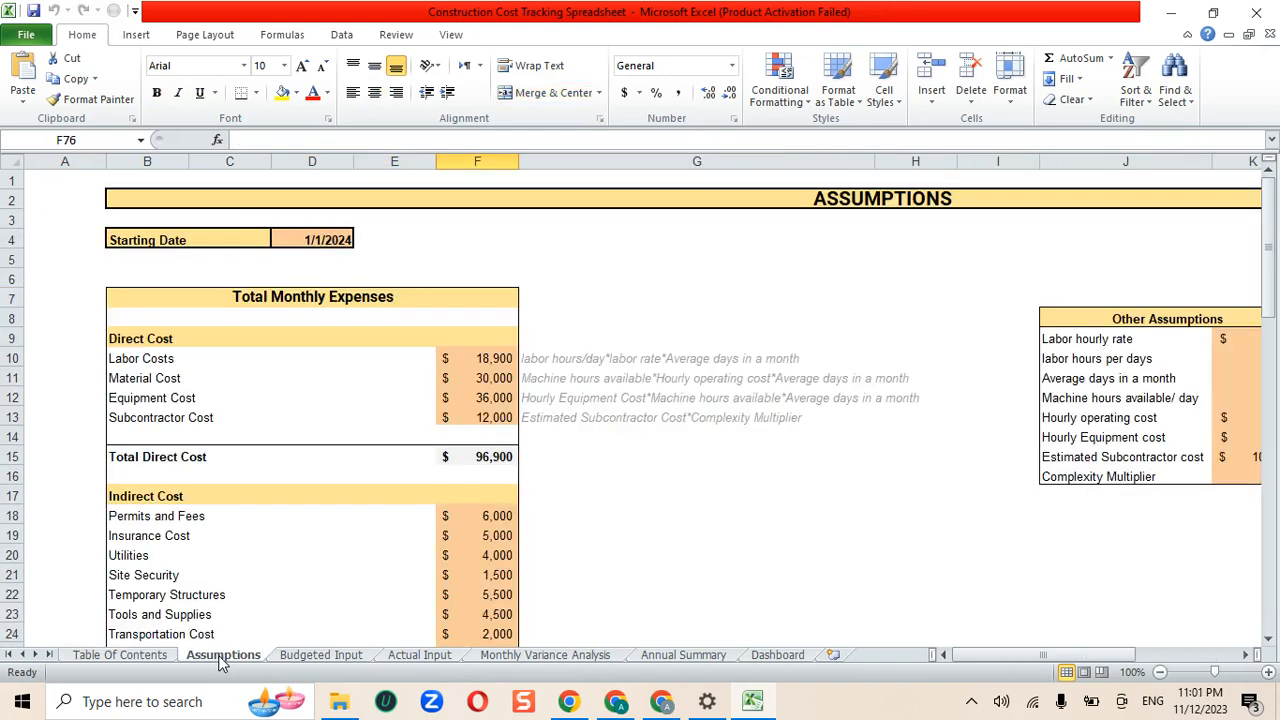
pyautogui.moveTo(252, 626)
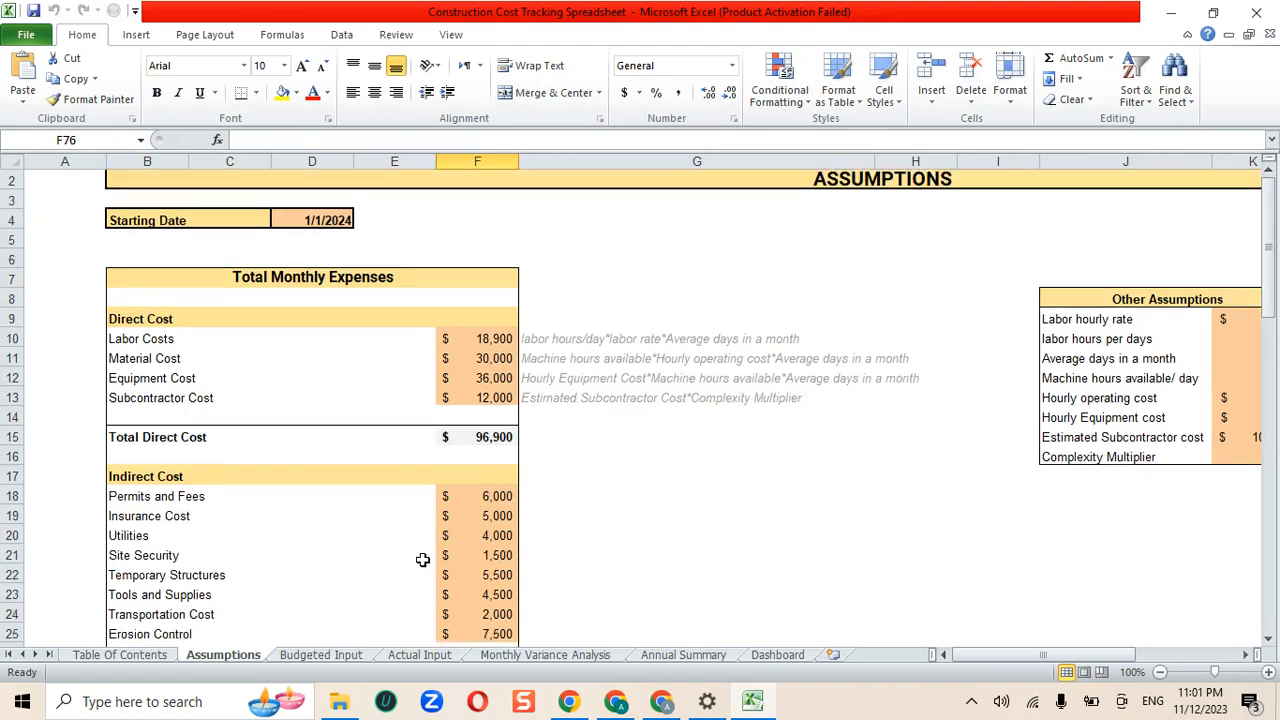
pyautogui.scroll(-3)
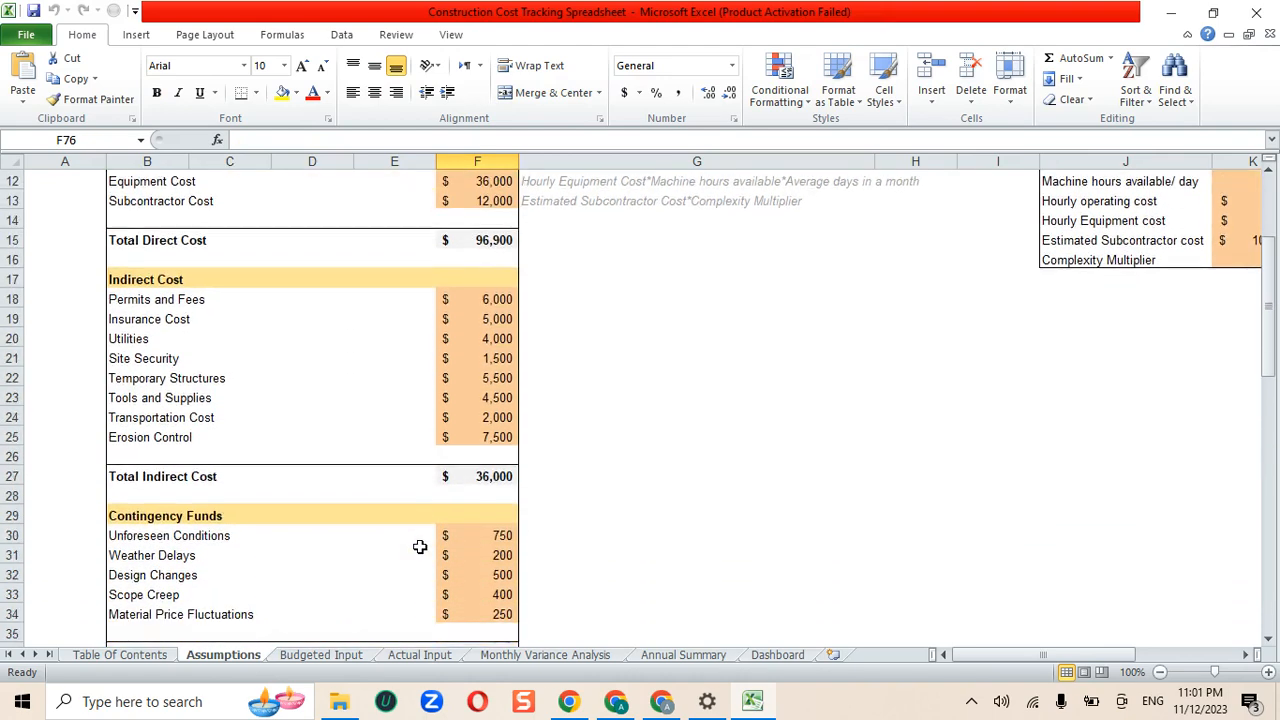
pyautogui.scroll(-3)
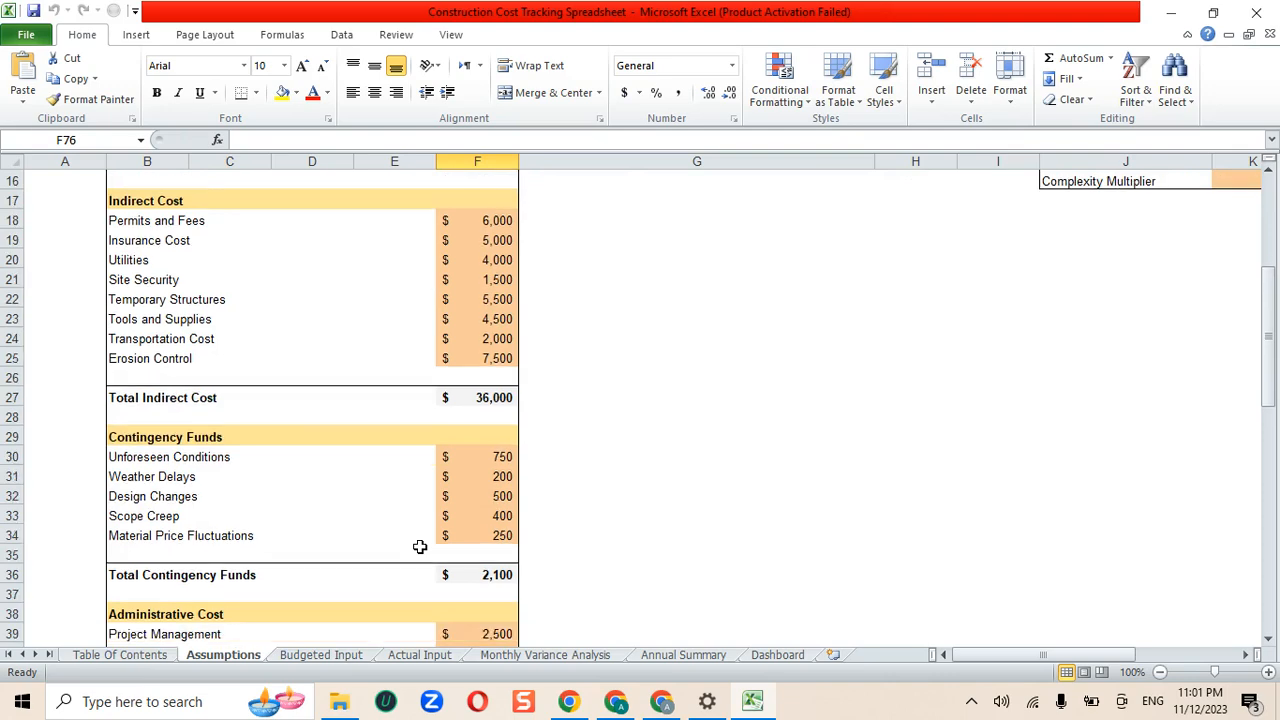
pyautogui.scroll(-3)
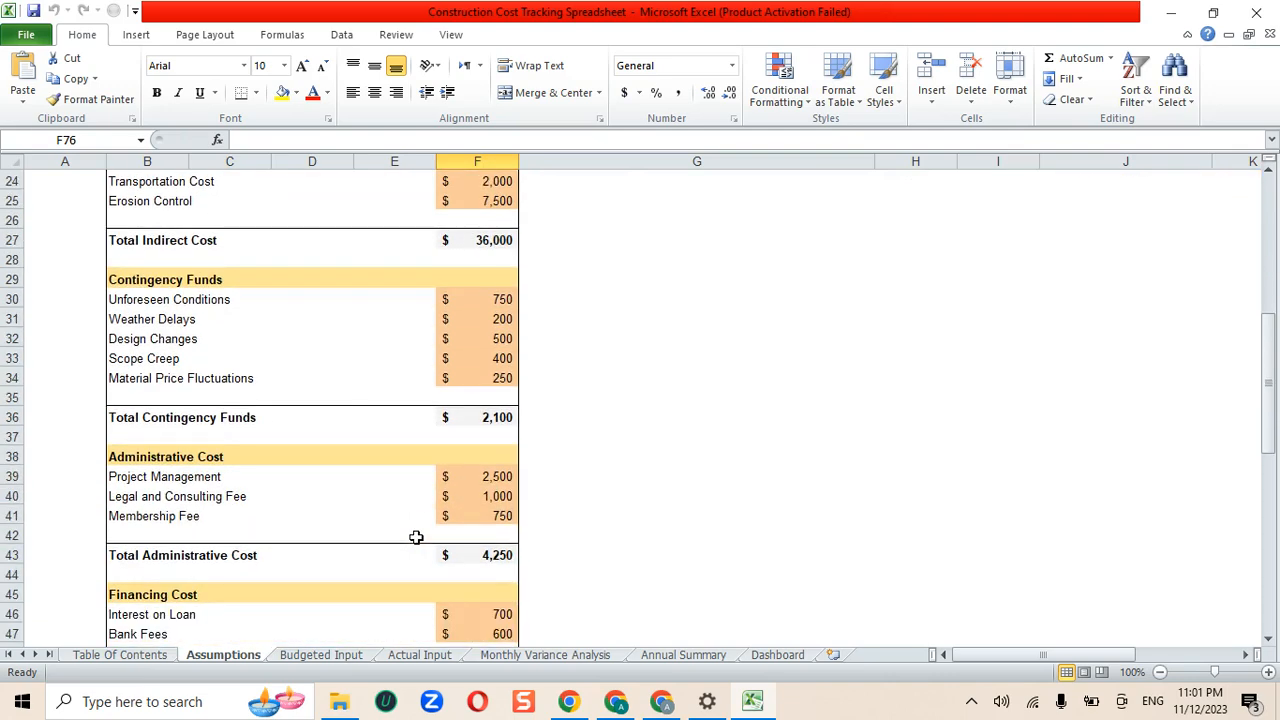
pyautogui.scroll(-3)
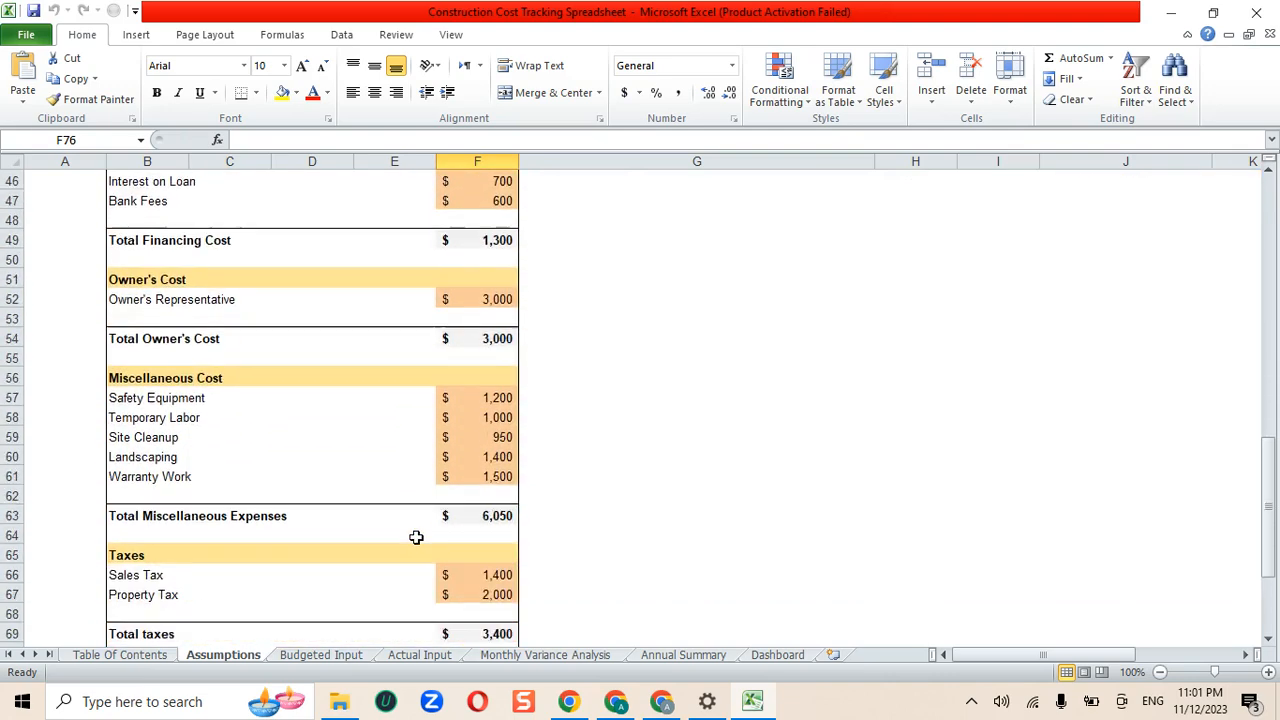
pyautogui.scroll(-3)
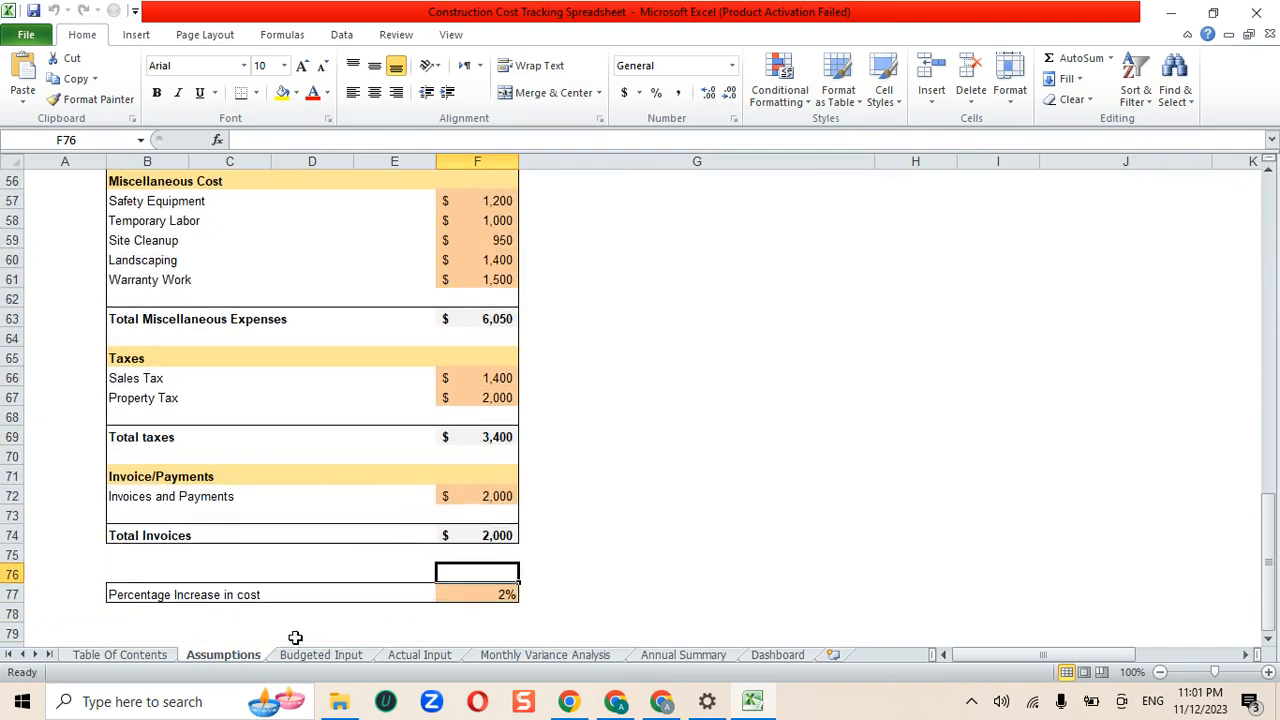
# Review the Budgeted Input sheet's monthly budget down through miscellaneous costs.
pyautogui.click(320, 656)
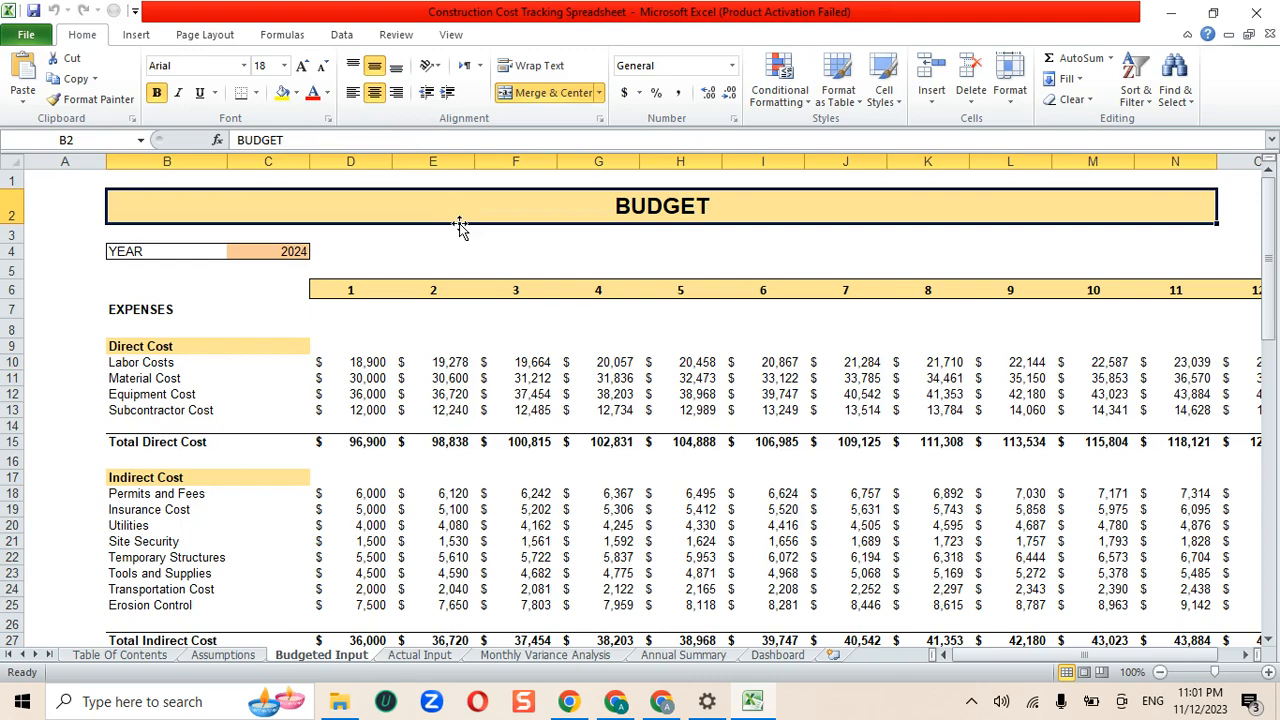
pyautogui.scroll(-3)
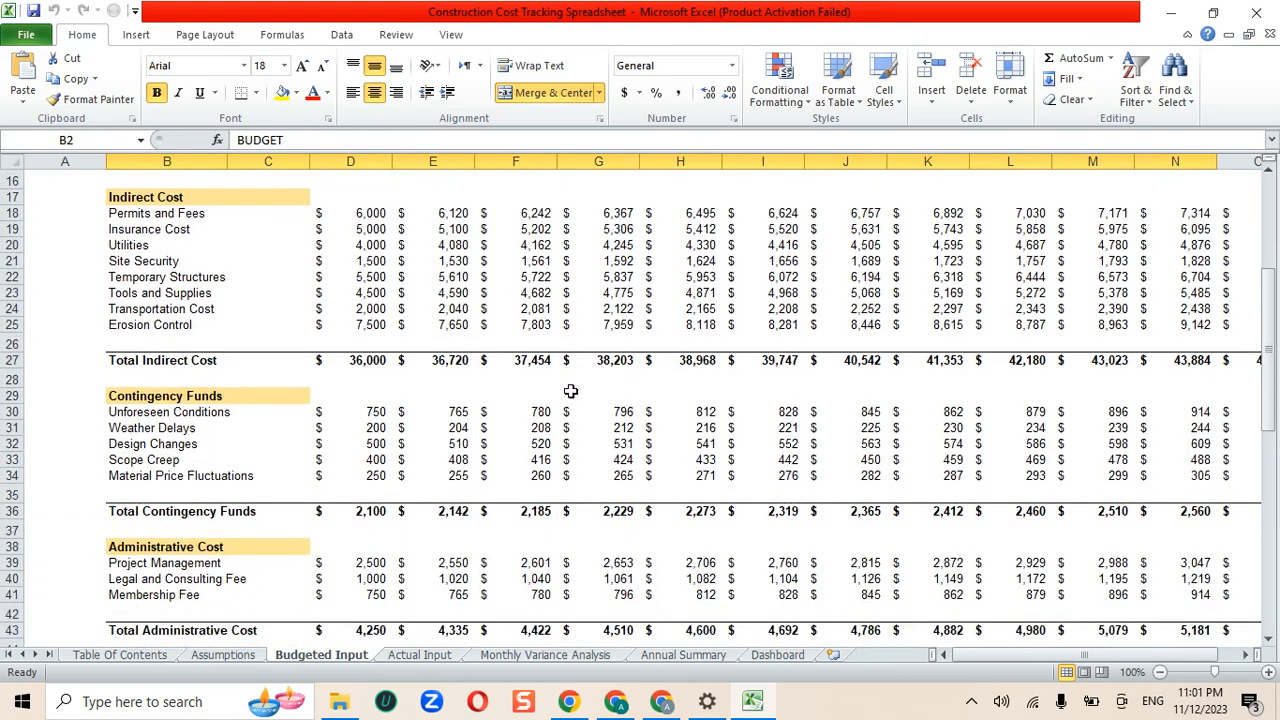
pyautogui.scroll(-3)
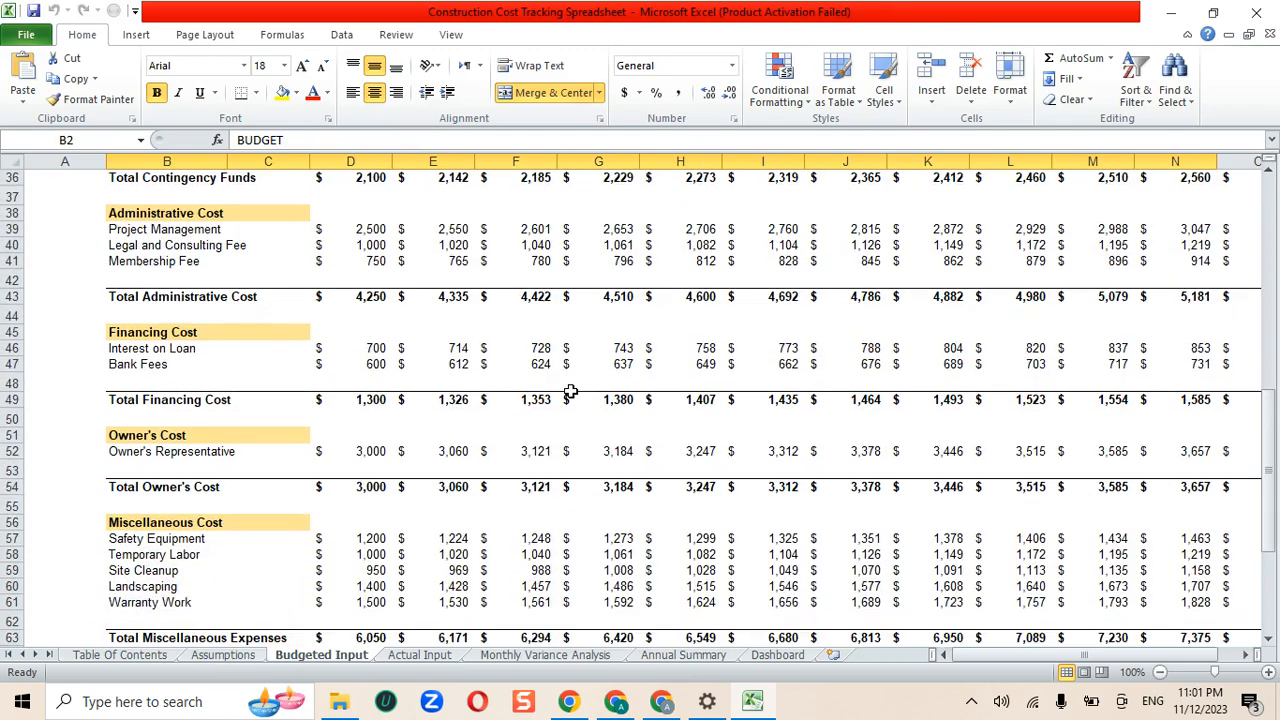
pyautogui.scroll(-3)
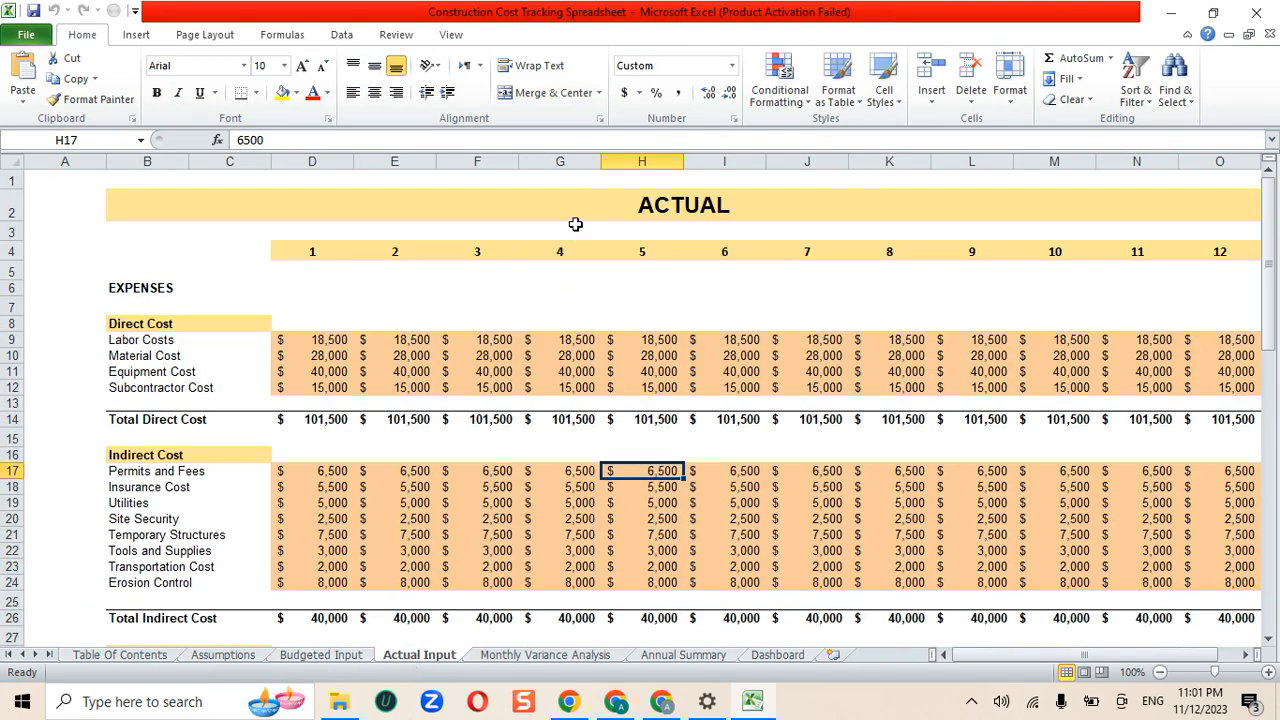
pyautogui.moveTo(482, 456)
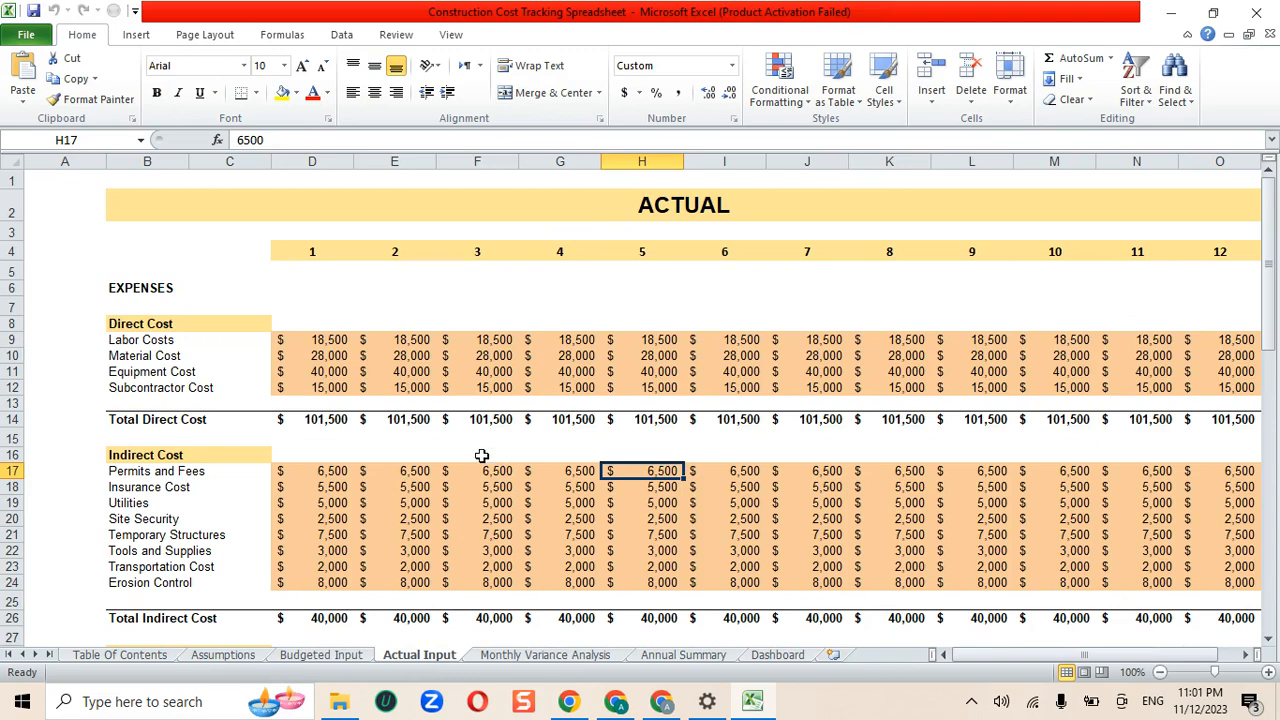
# Review the Actual Input sheet's monthly actual costs down through taxes and invoices.
pyautogui.hscroll(3)
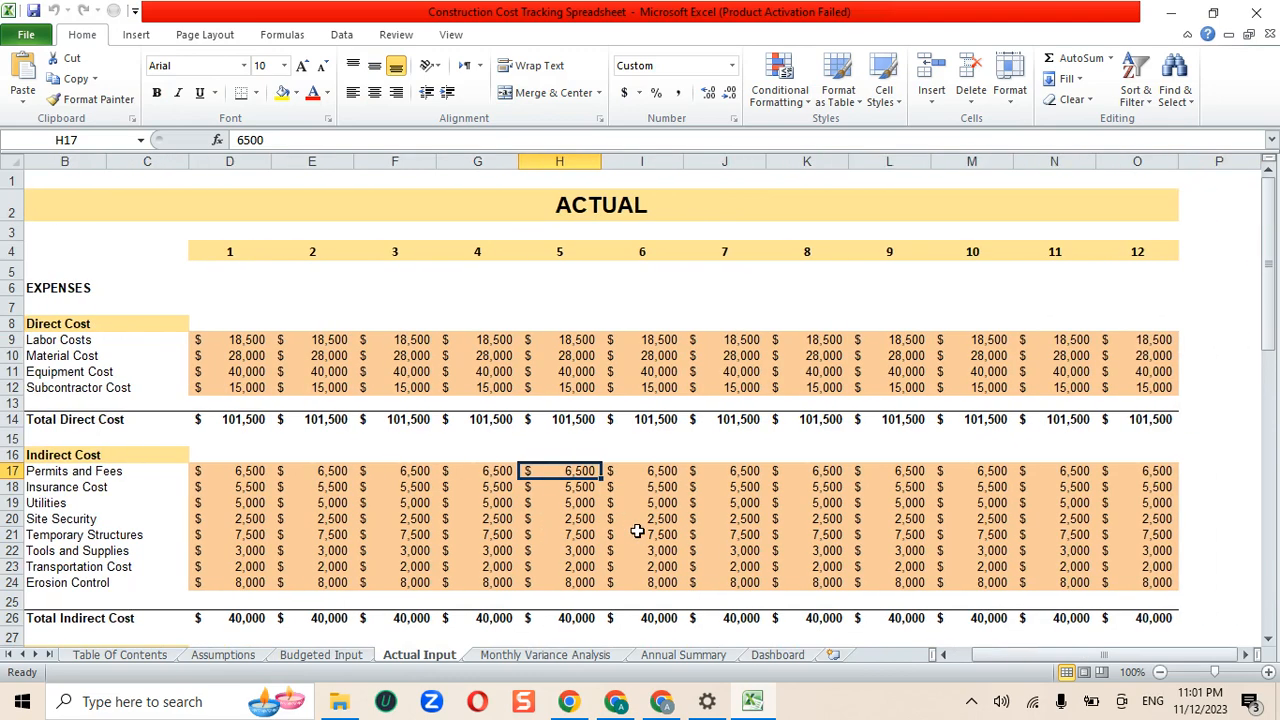
pyautogui.scroll(-3)
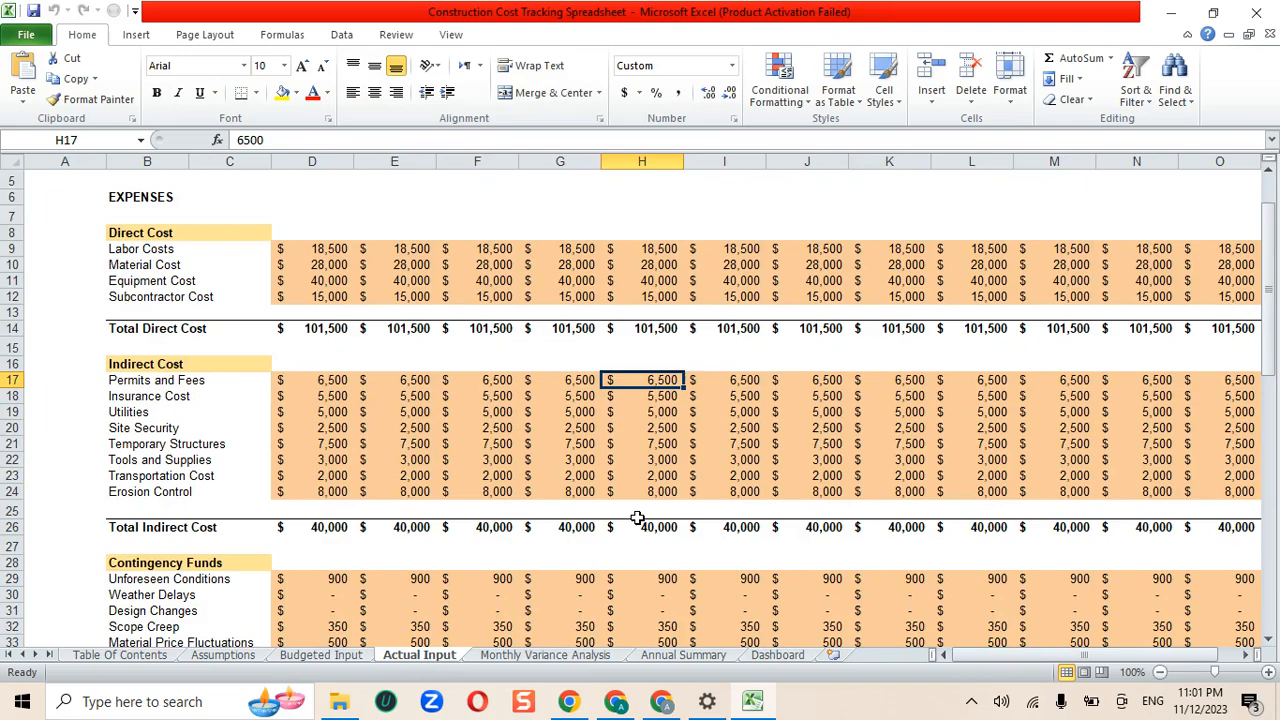
pyautogui.scroll(-3)
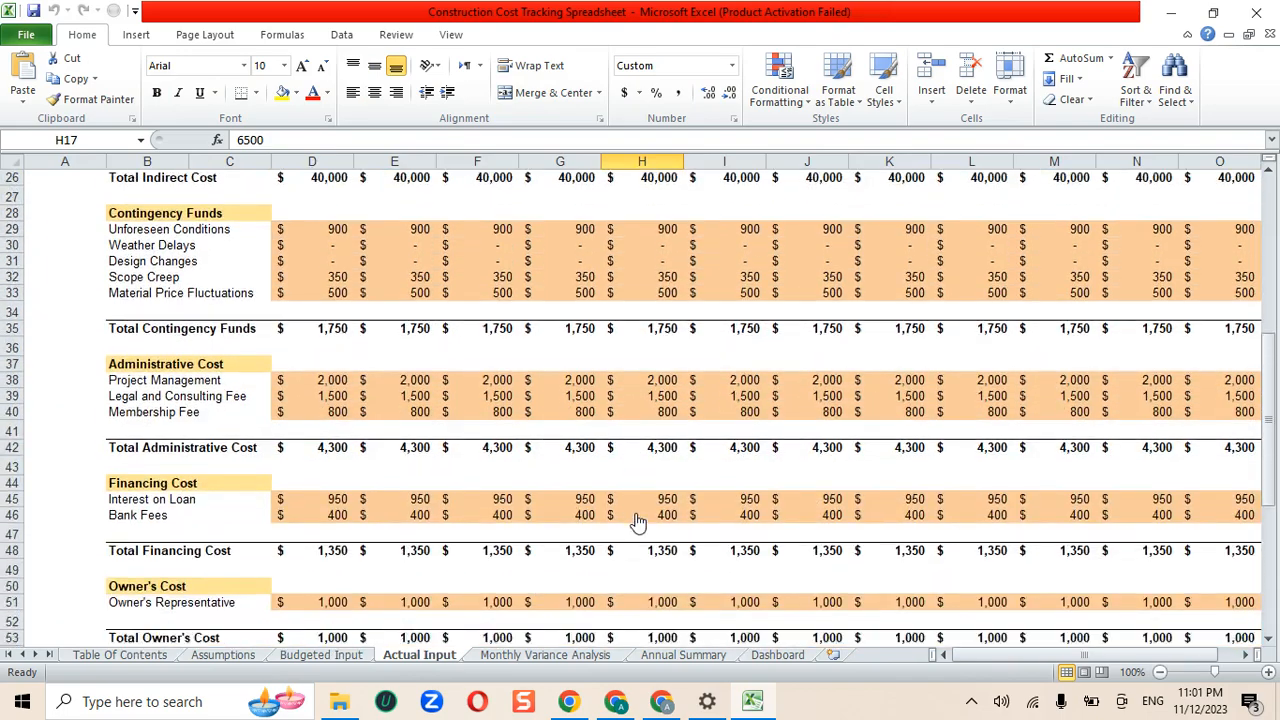
pyautogui.scroll(-3)
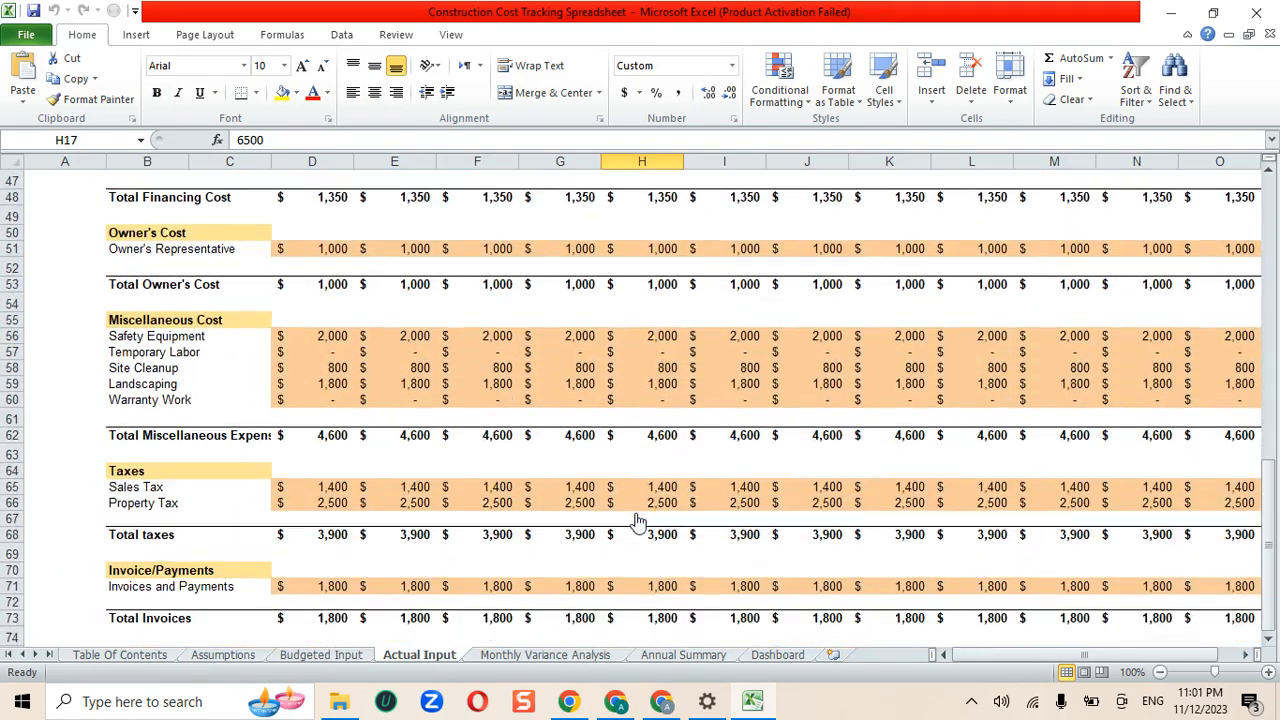
# Review the Monthly Variance Analysis sheet from favorable/unfavorable totals down to financing and owner's costs.
pyautogui.click(544, 654)
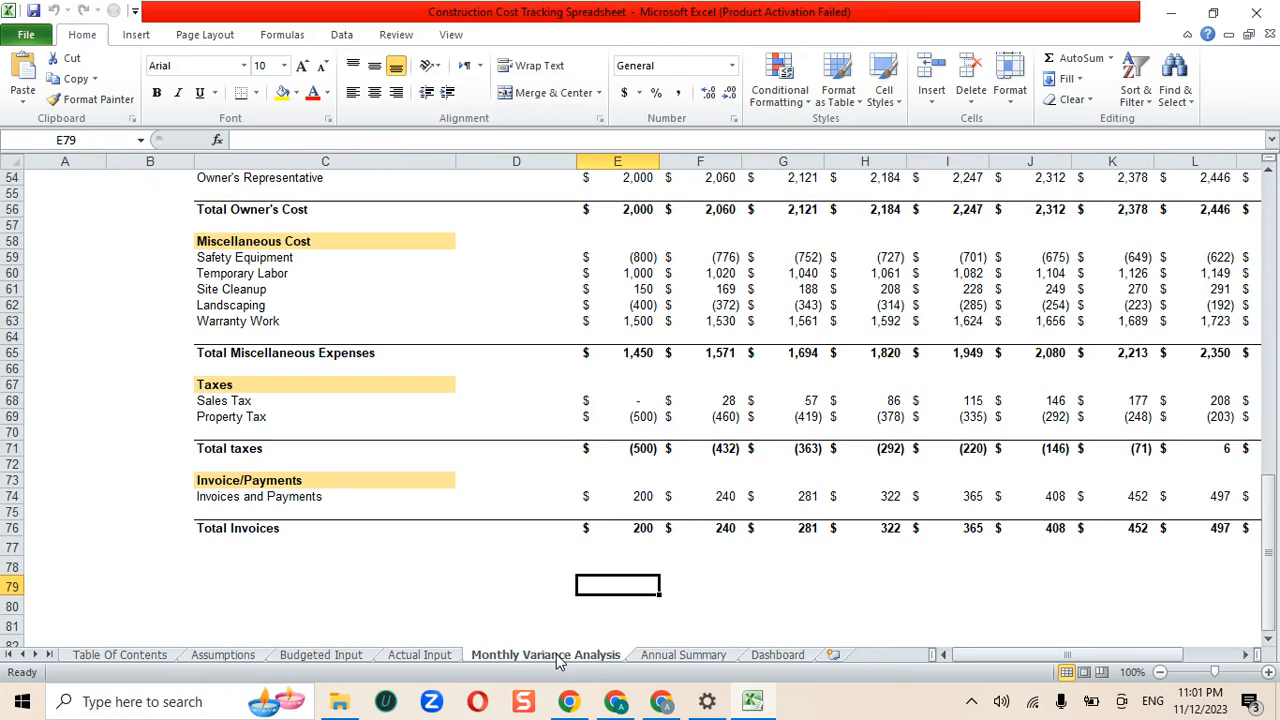
pyautogui.scroll(3)
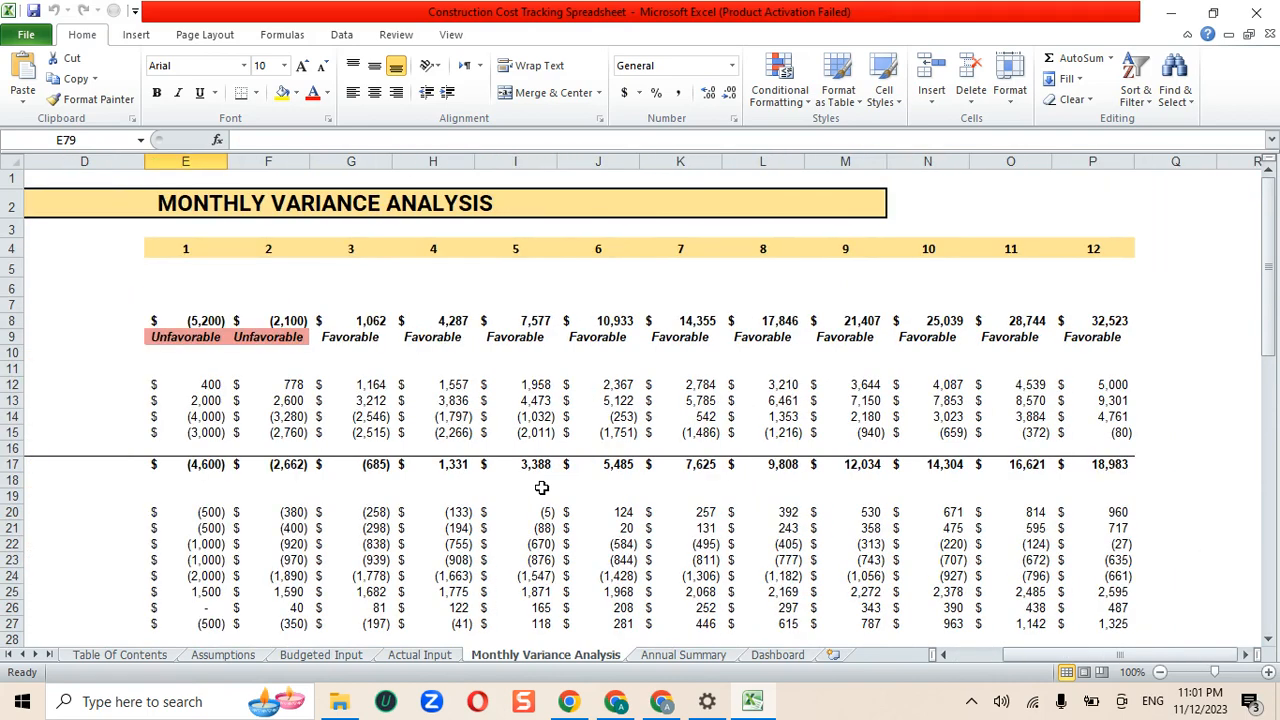
pyautogui.moveTo(644, 496)
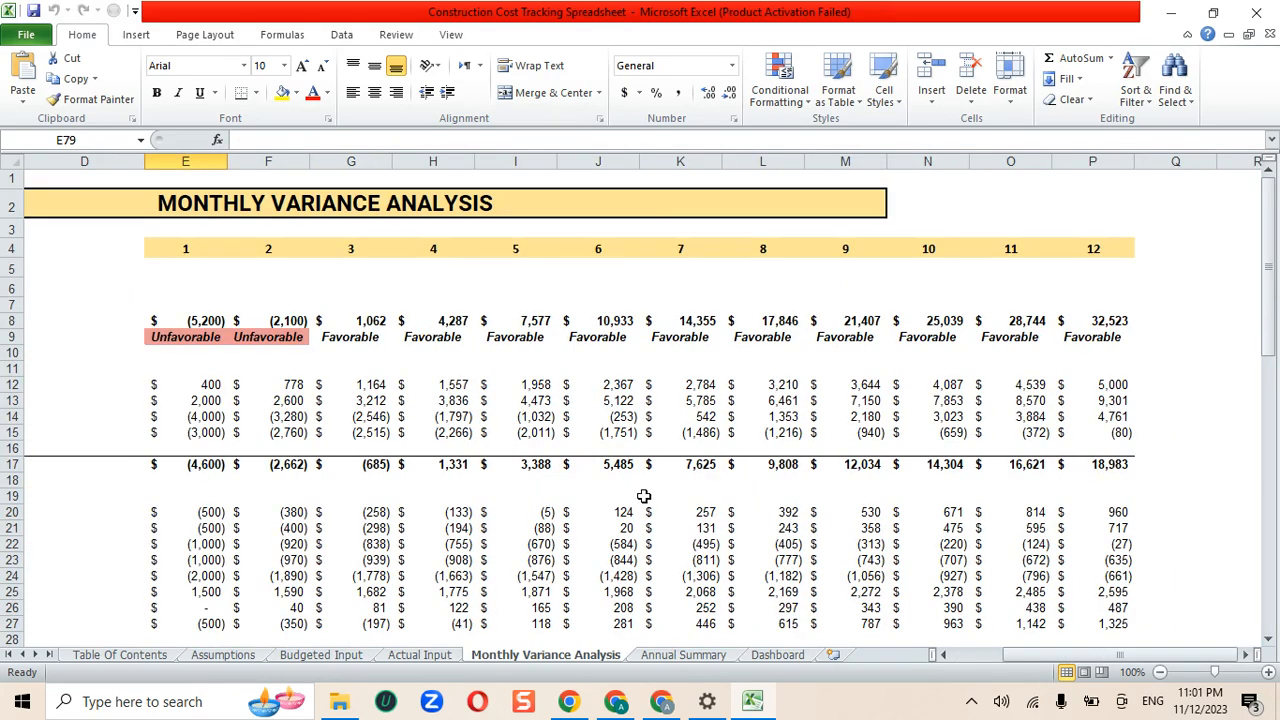
pyautogui.scroll(-3)
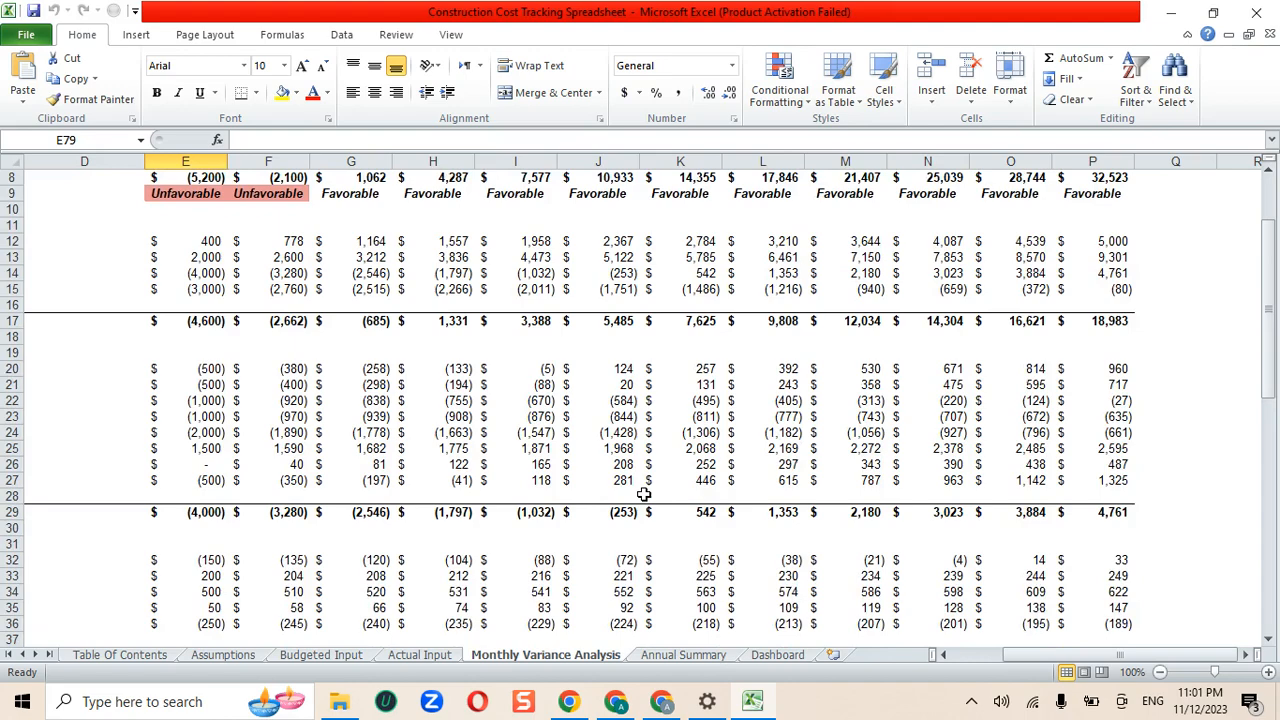
pyautogui.scroll(-3)
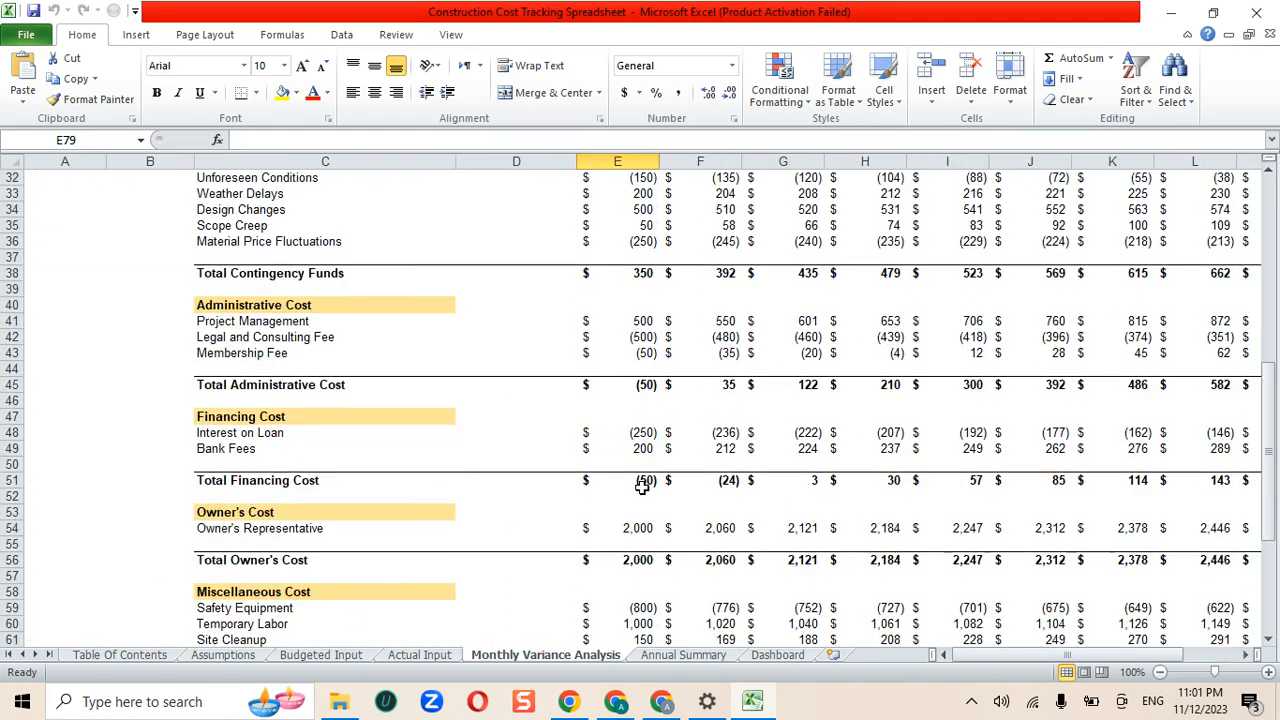
# Review the Annual Summary expenses from labor costs down through landscaping and back to the top.
pyautogui.click(684, 656)
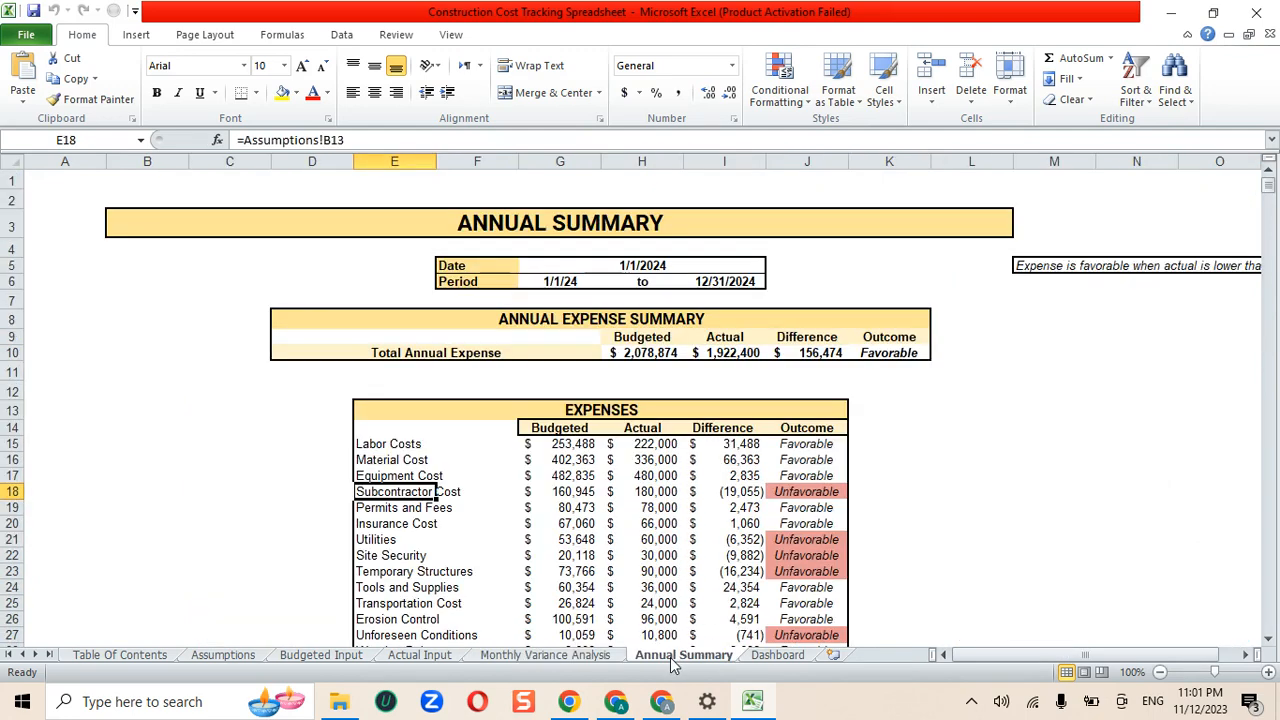
pyautogui.moveTo(620, 510)
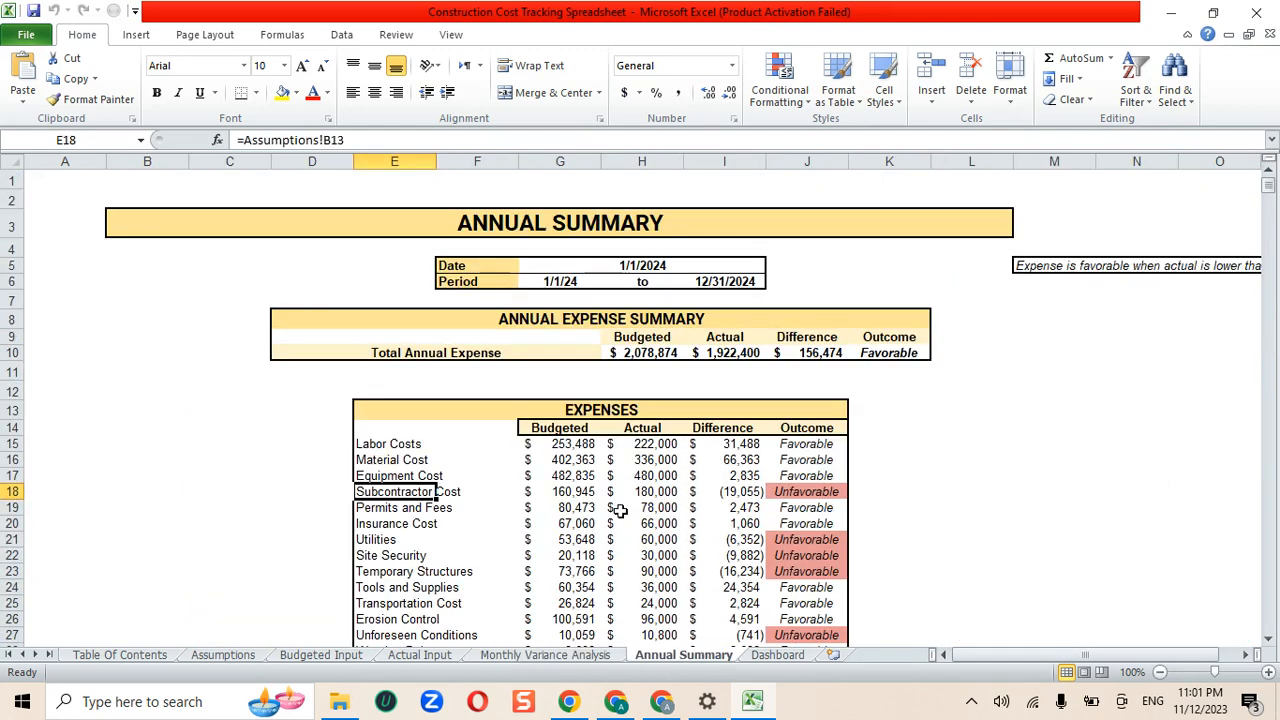
pyautogui.scroll(-3)
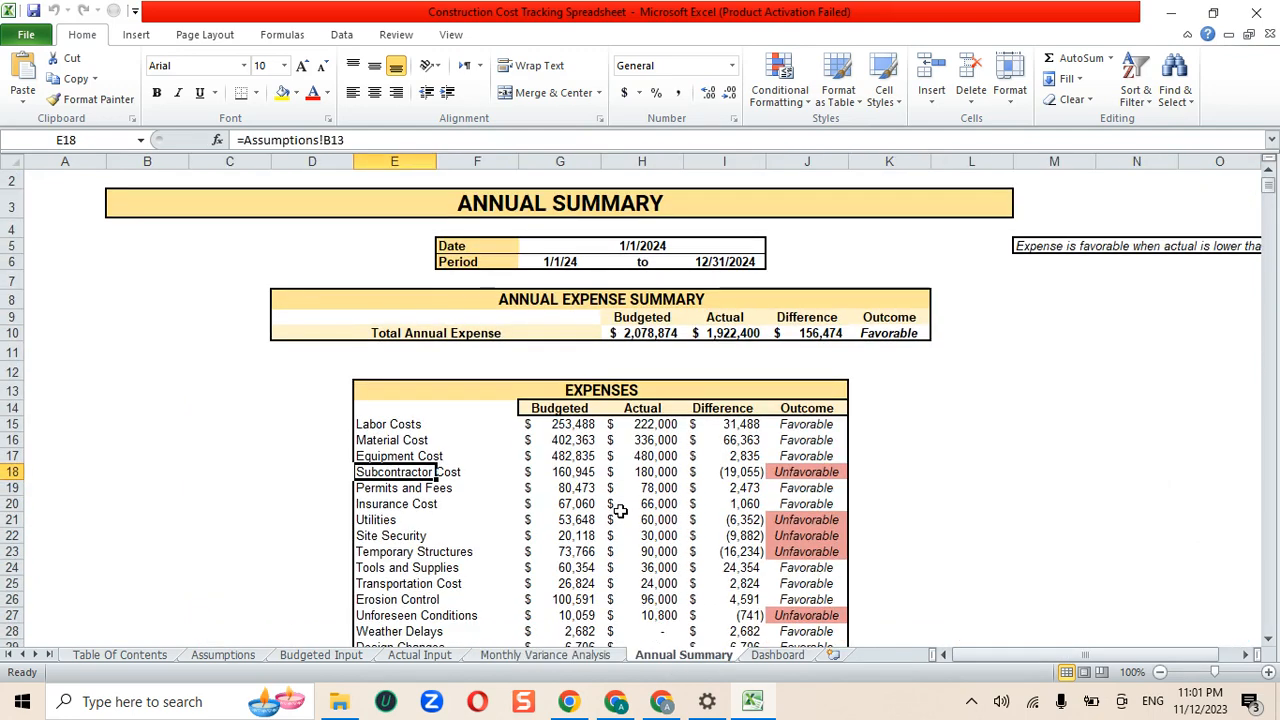
pyautogui.scroll(-3)
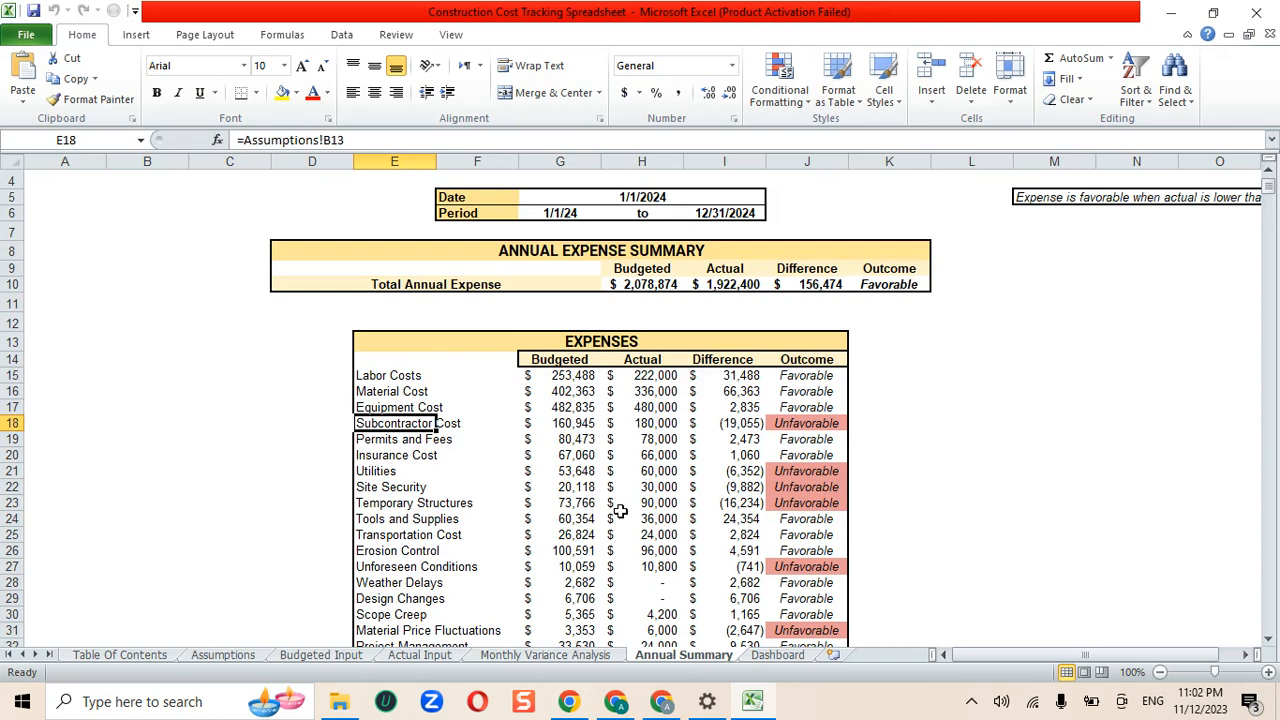
pyautogui.scroll(-3)
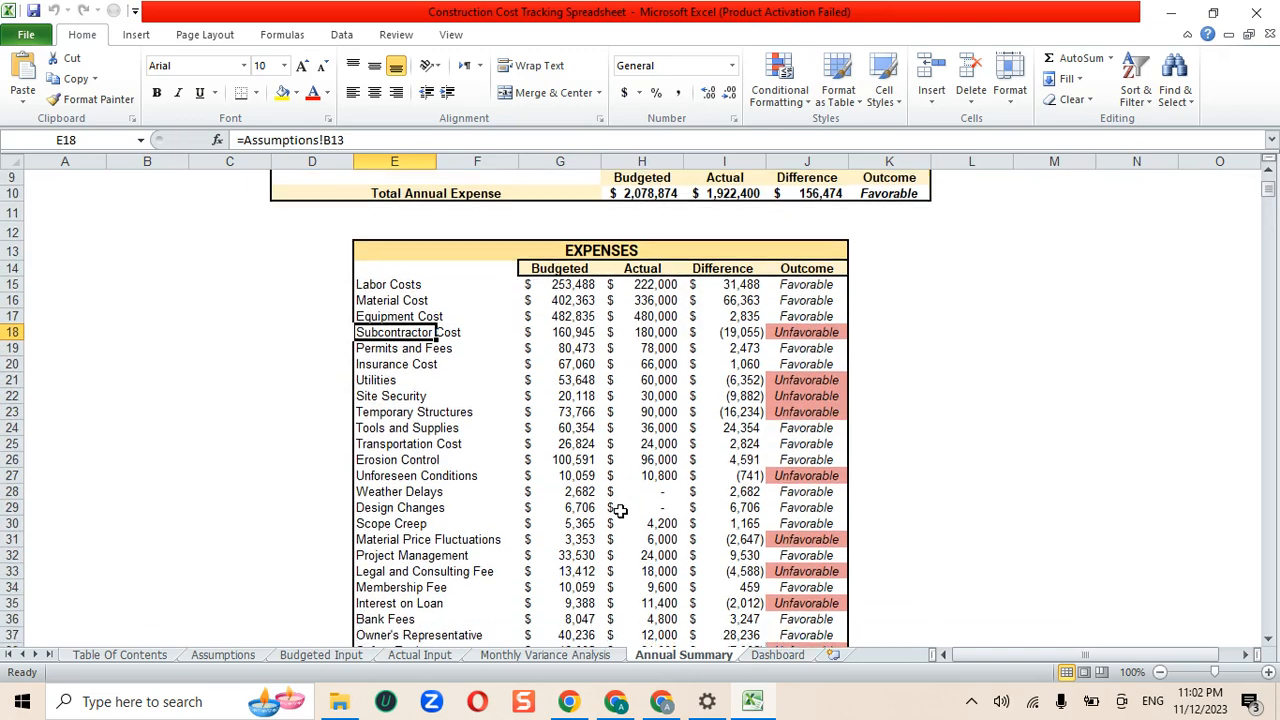
pyautogui.scroll(-3)
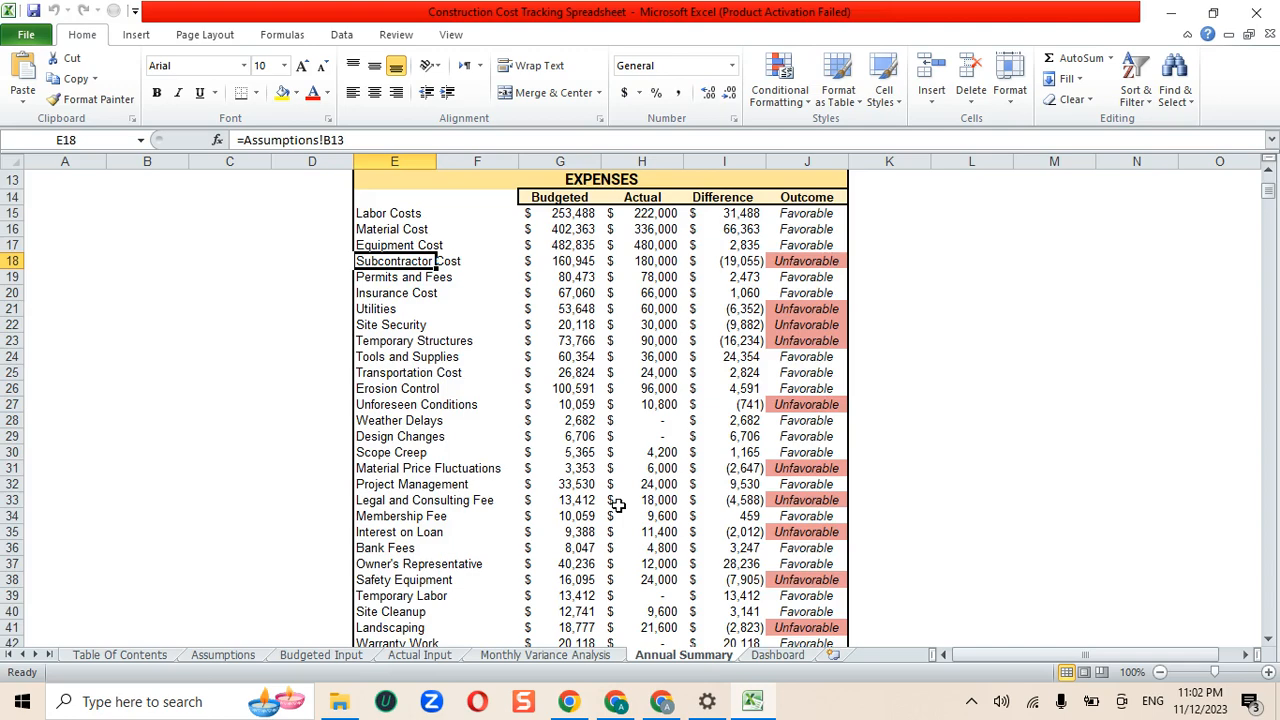
pyautogui.scroll(-3)
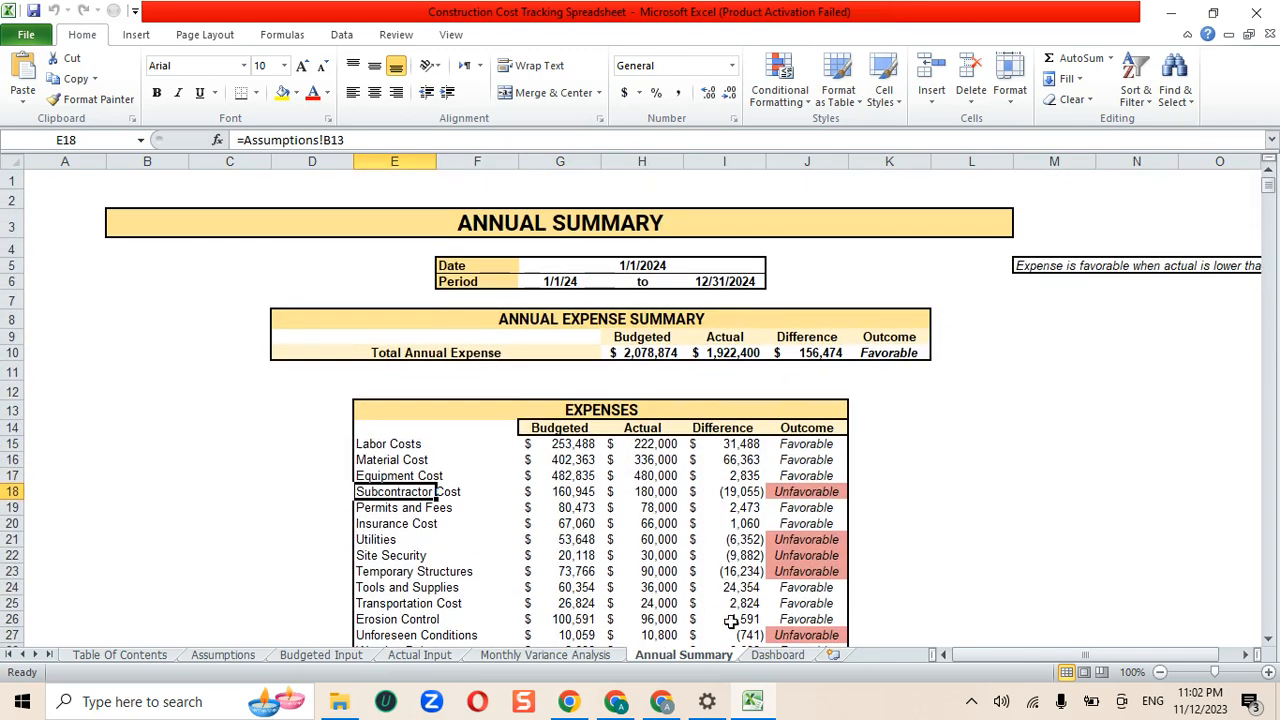
# Review the Dashboard's budgeted-versus-actual bar chart and annual expense pie charts.
pyautogui.click(778, 654)
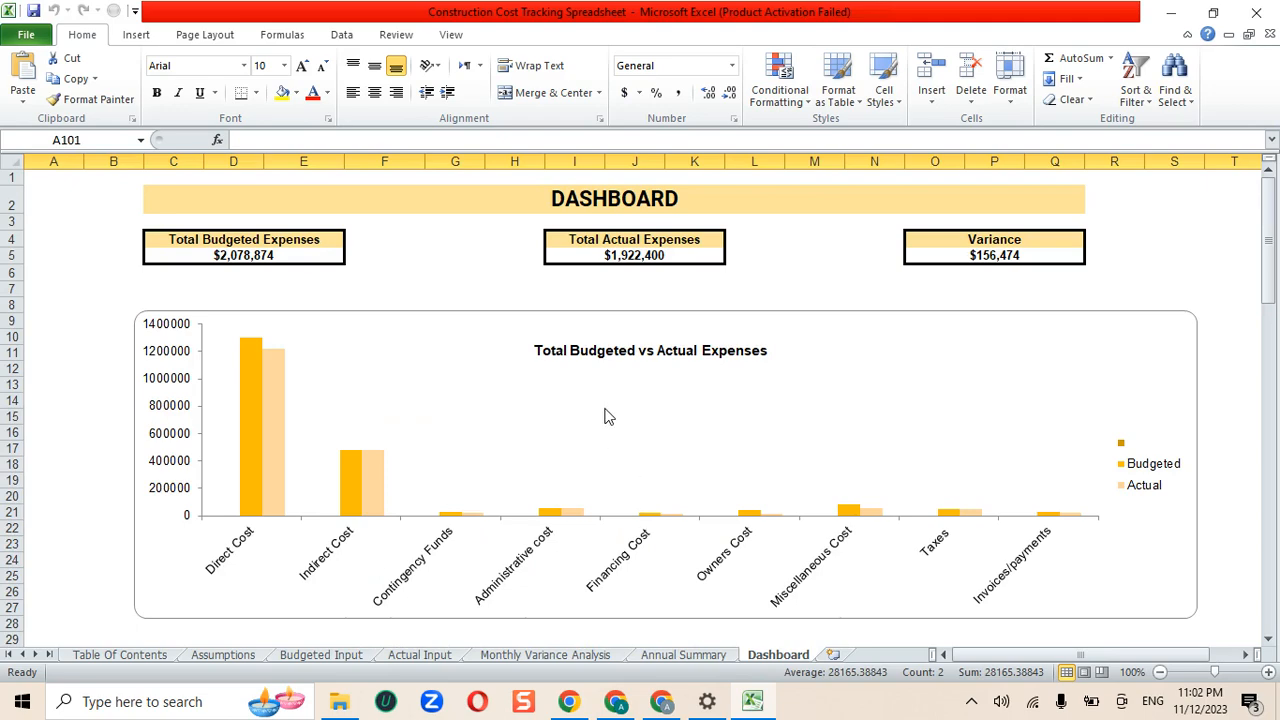
pyautogui.scroll(-3)
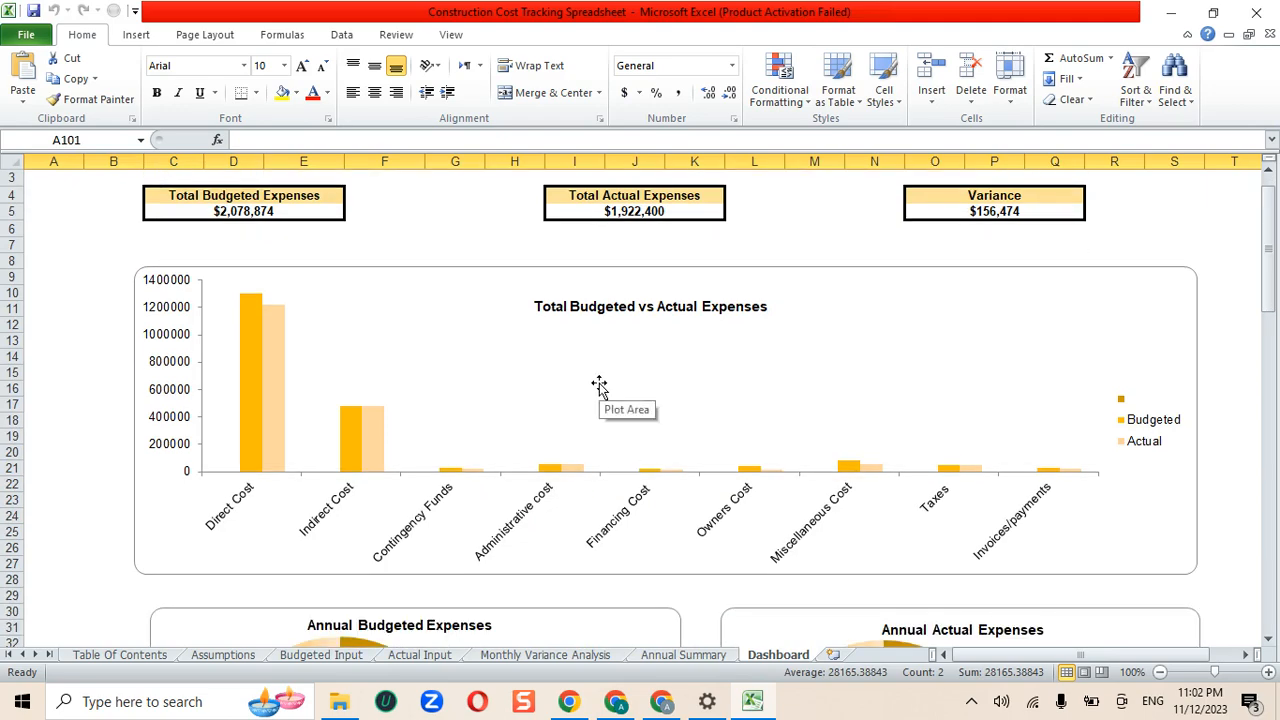
pyautogui.scroll(-3)
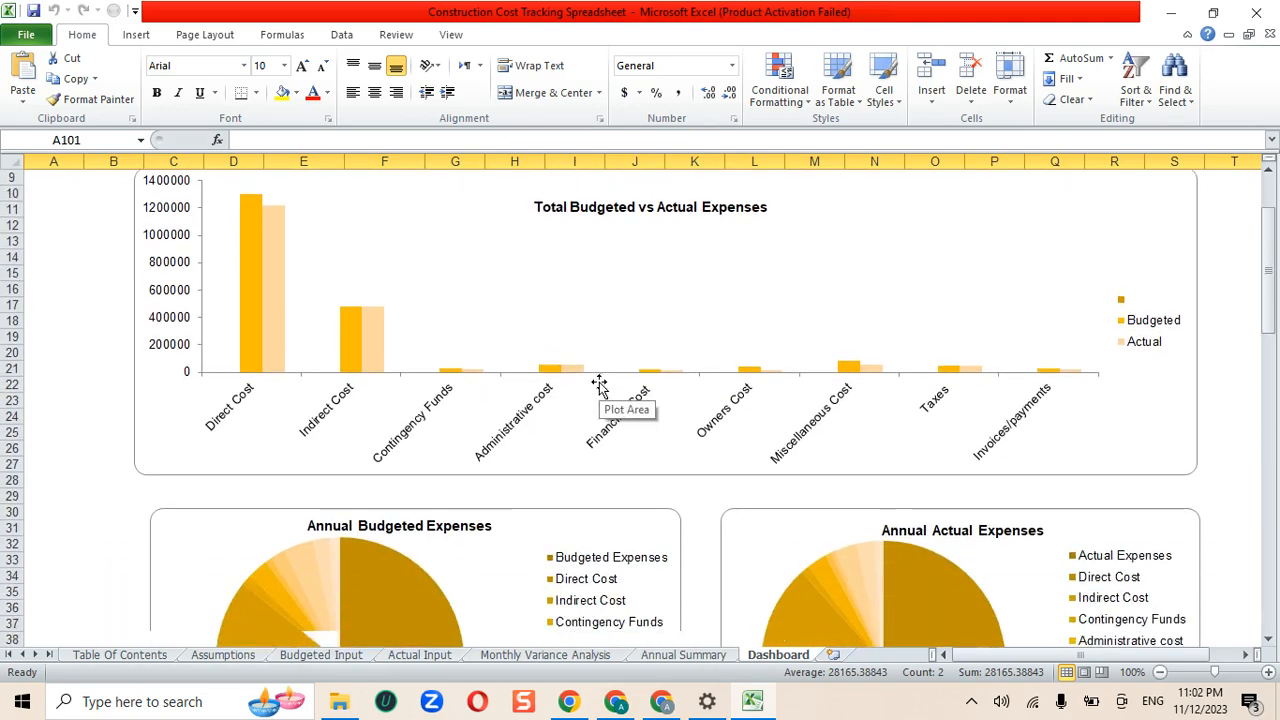
pyautogui.scroll(-3)
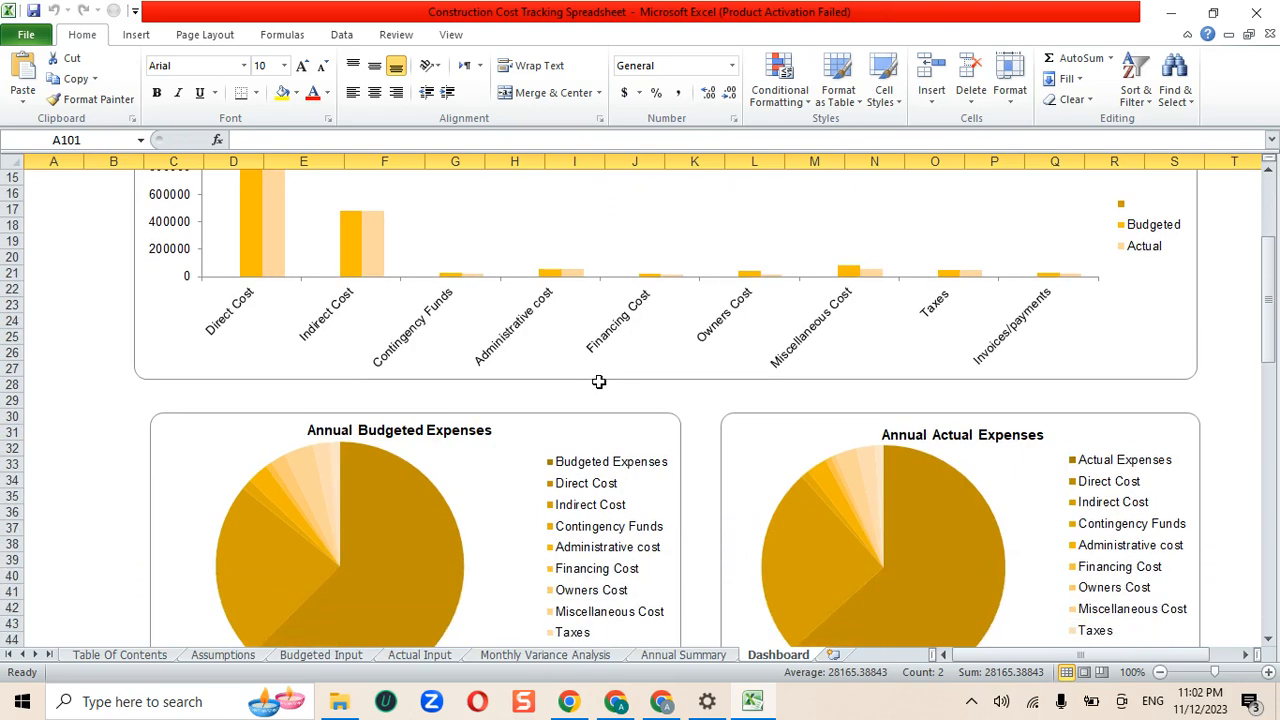
pyautogui.scroll(-3)
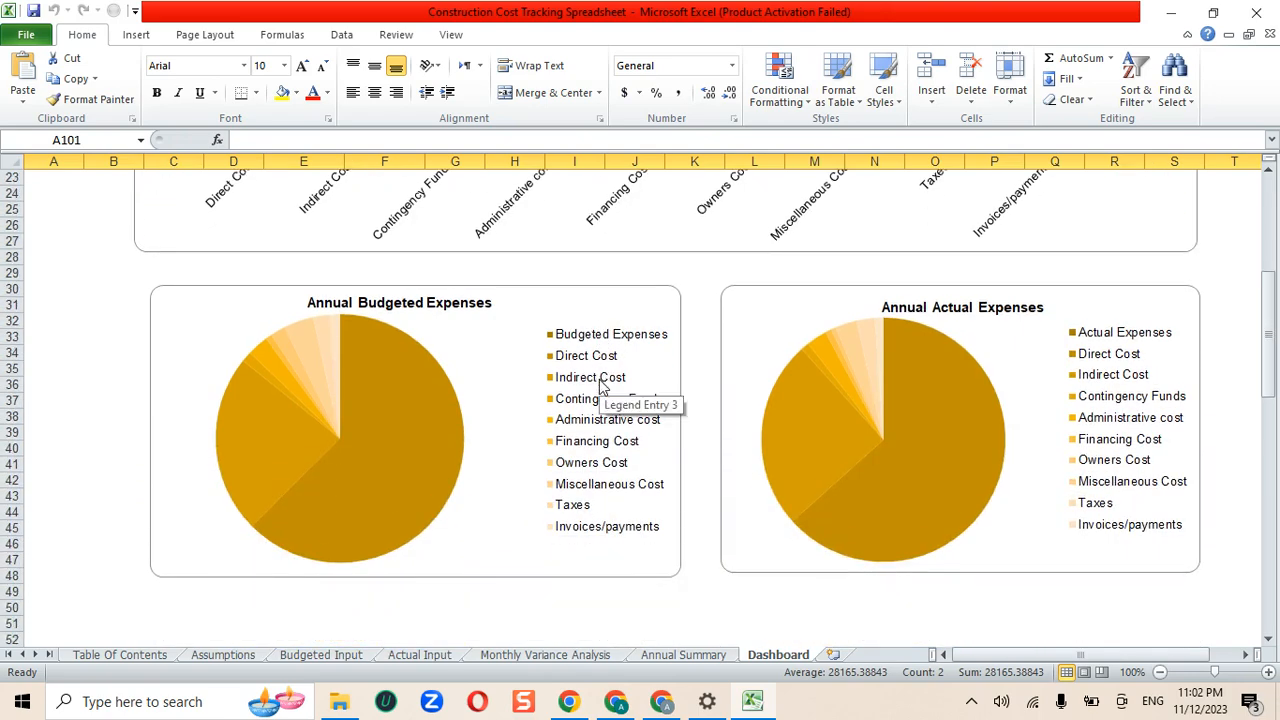